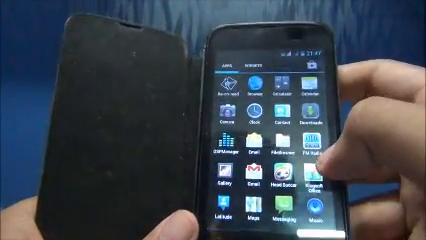
scroll("left", 3)
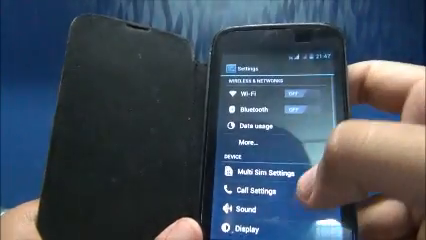
scroll("down", 3)
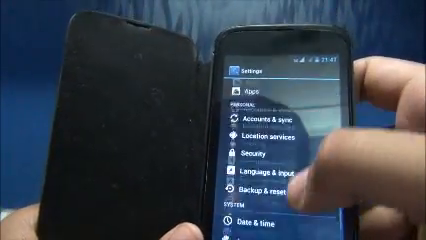